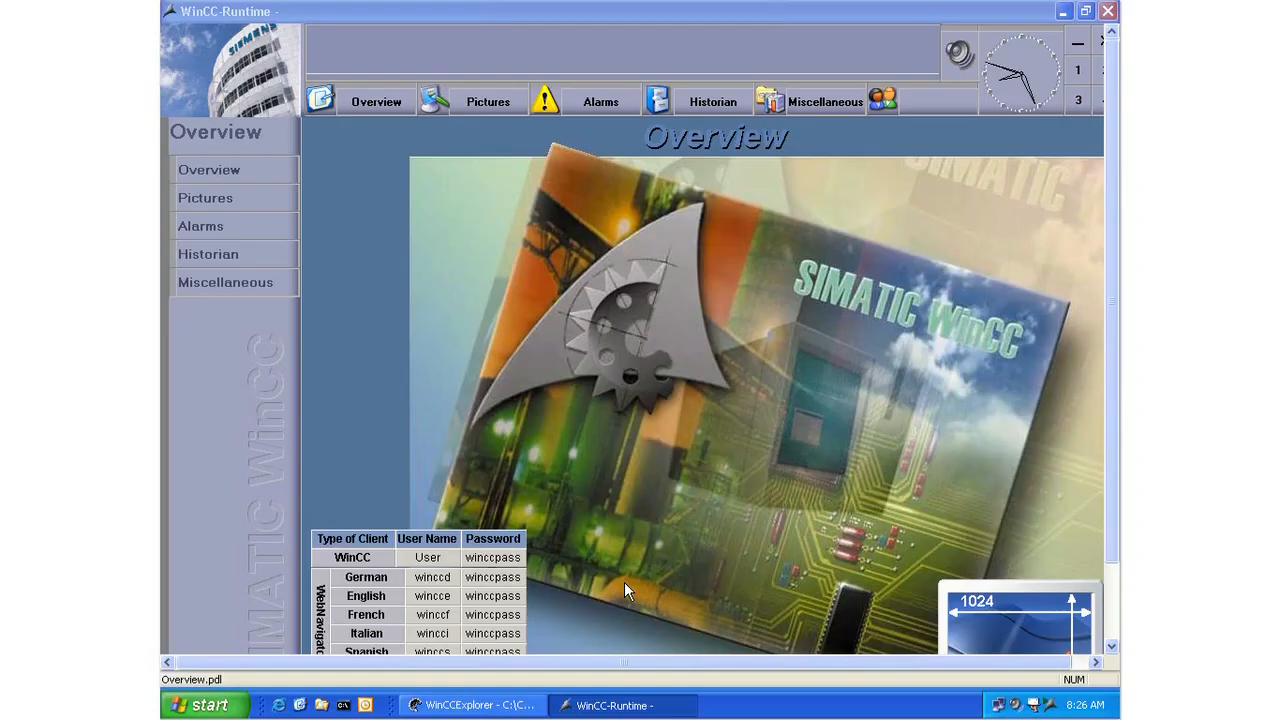
mouse_move(207, 704)
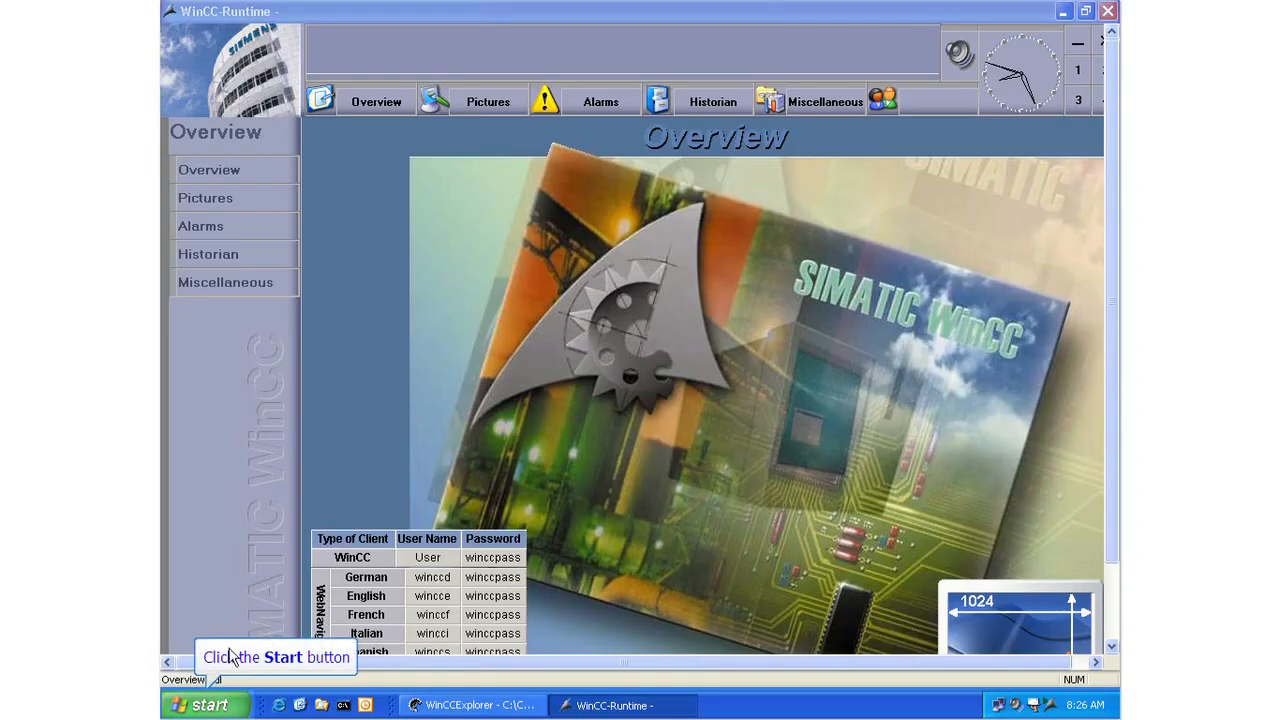
- Open DMWorkbook.xls from My Documents in Excel via Start > Open Office Document
click(207, 705)
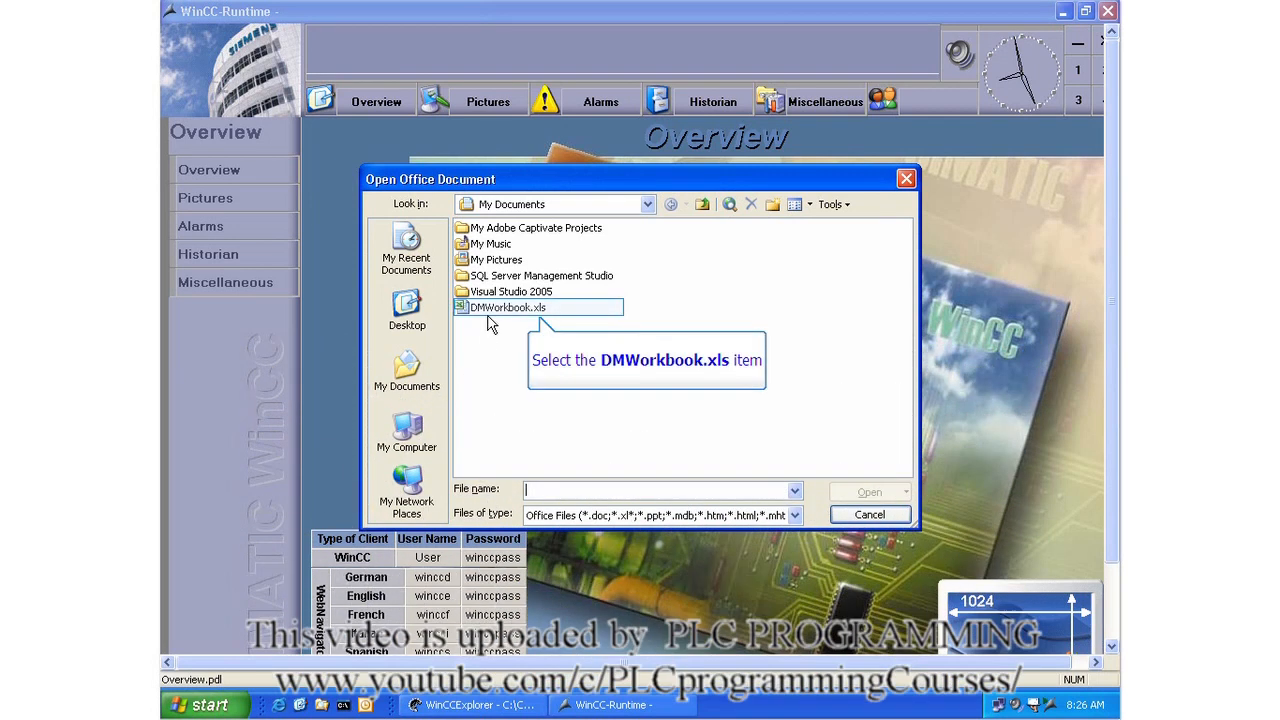
click(506, 307)
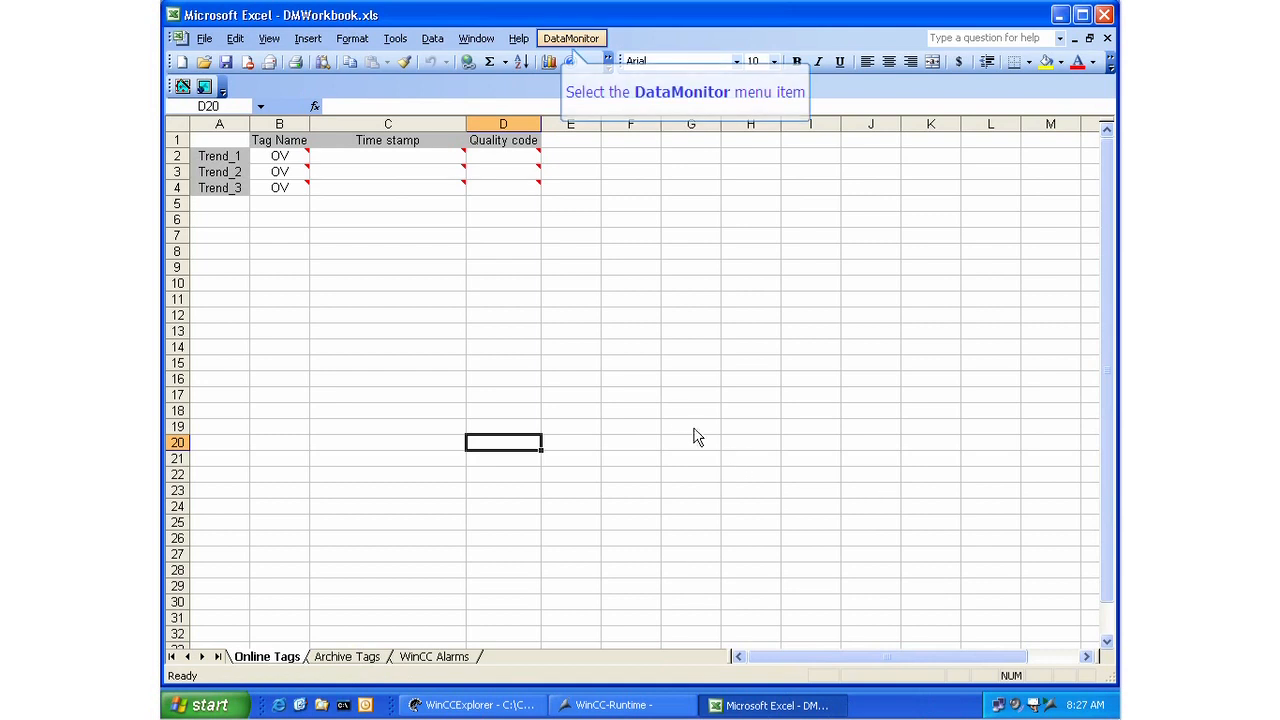
mouse_move(571, 38)
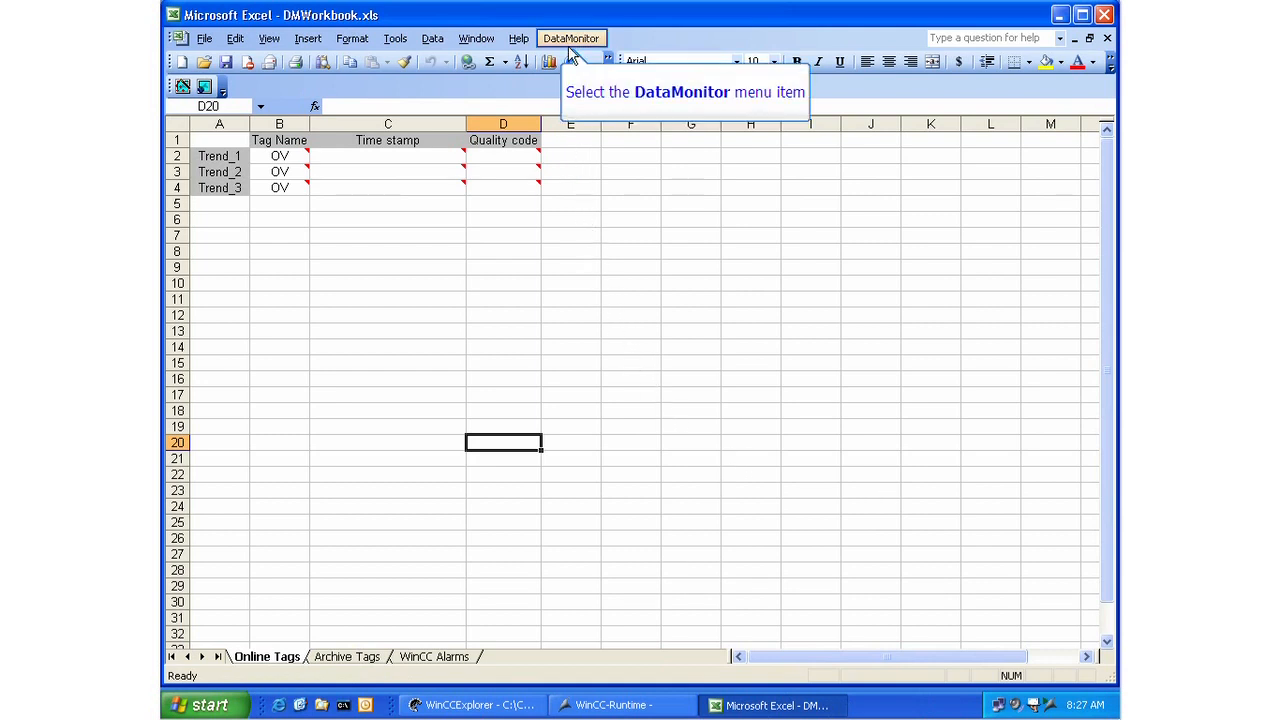
- Run the Excel Workbook Wizard past the tag, archive tag and alarm pages, saving DMWorkbook as a template
click(571, 38)
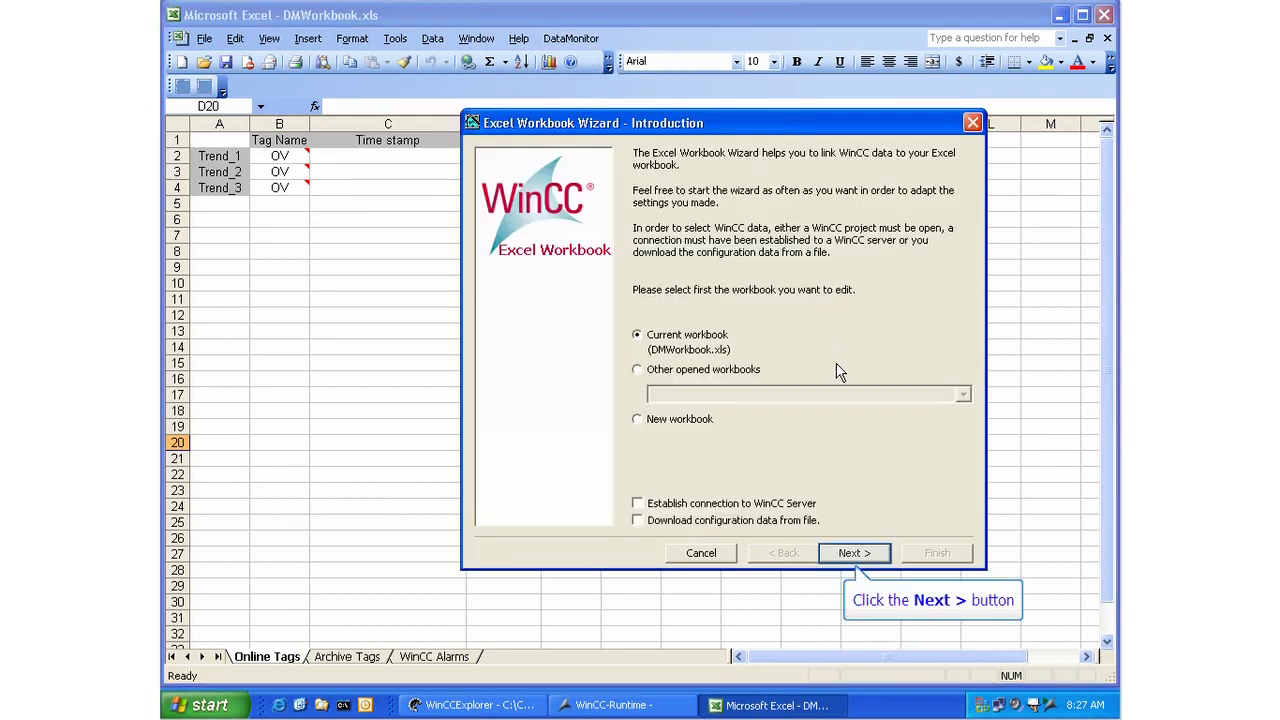
click(854, 552)
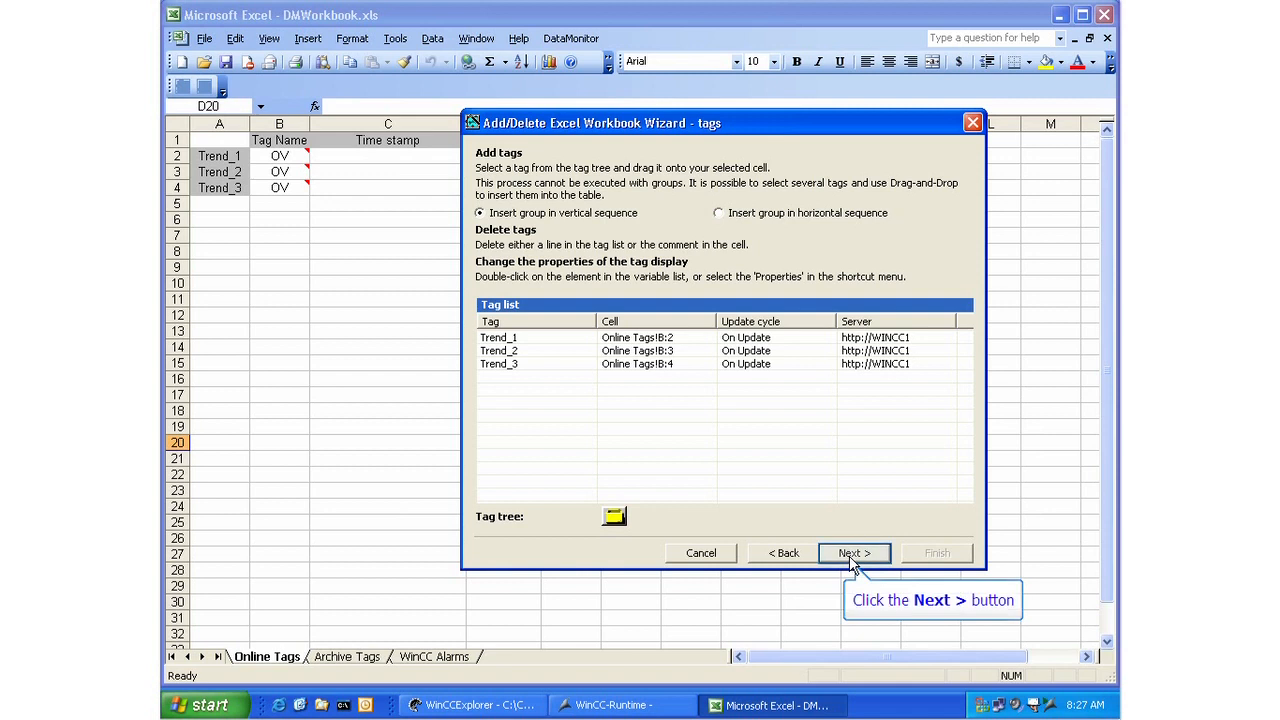
click(853, 553)
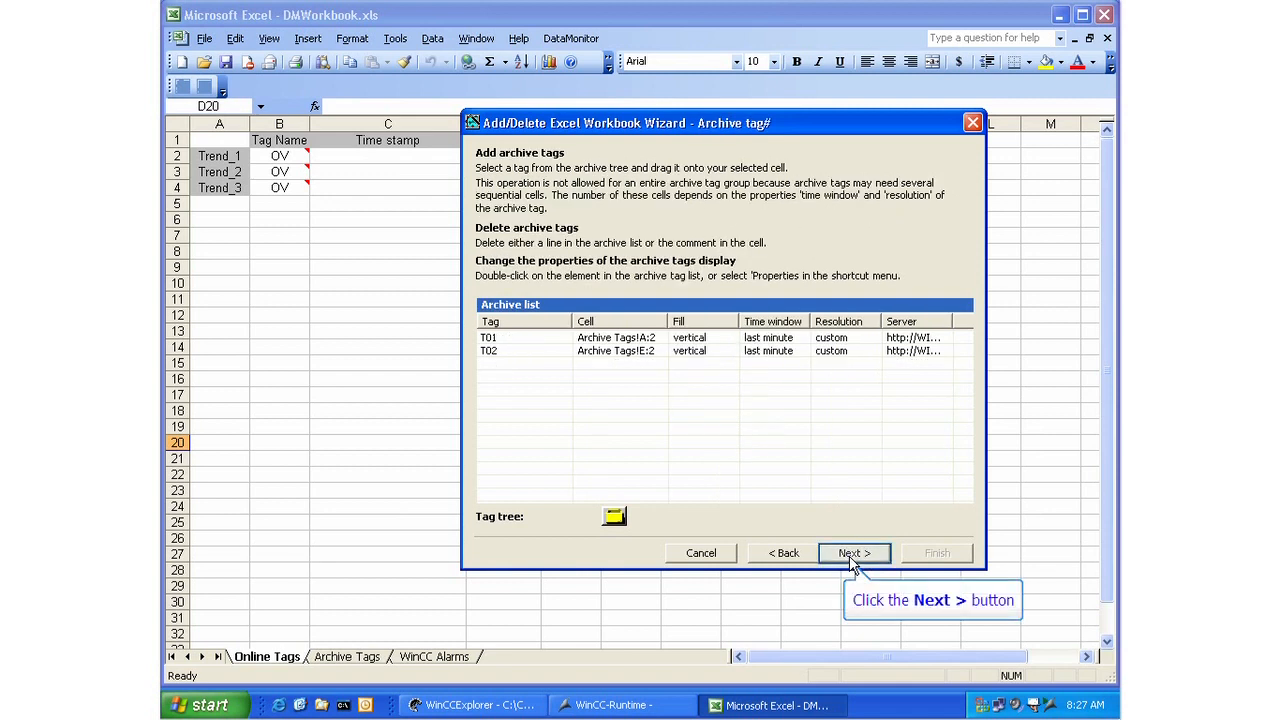
click(853, 553)
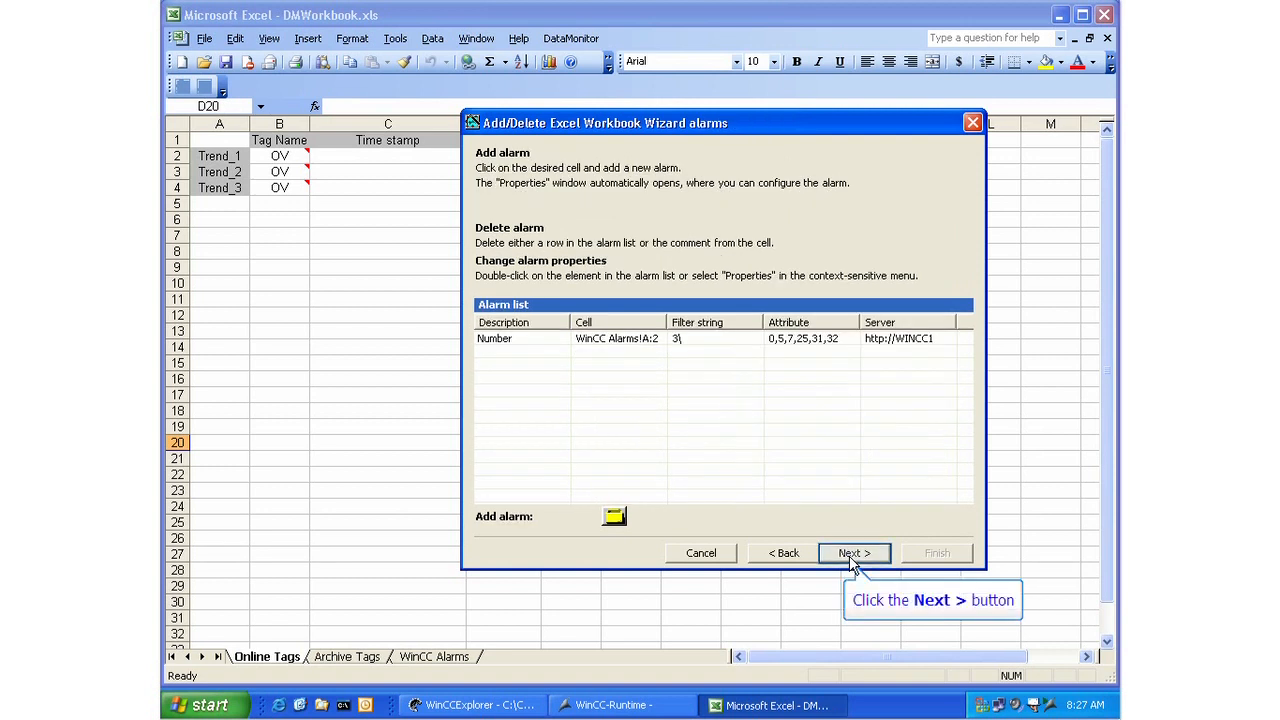
click(853, 553)
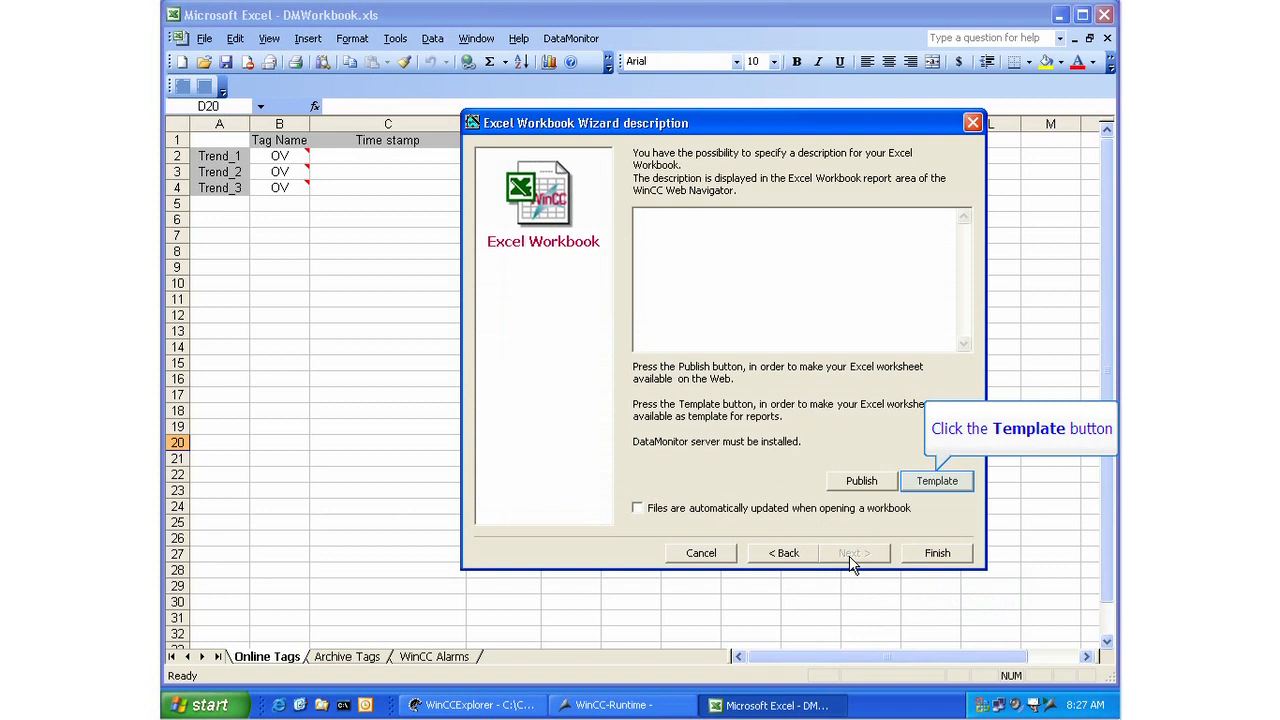
mouse_move(937, 481)
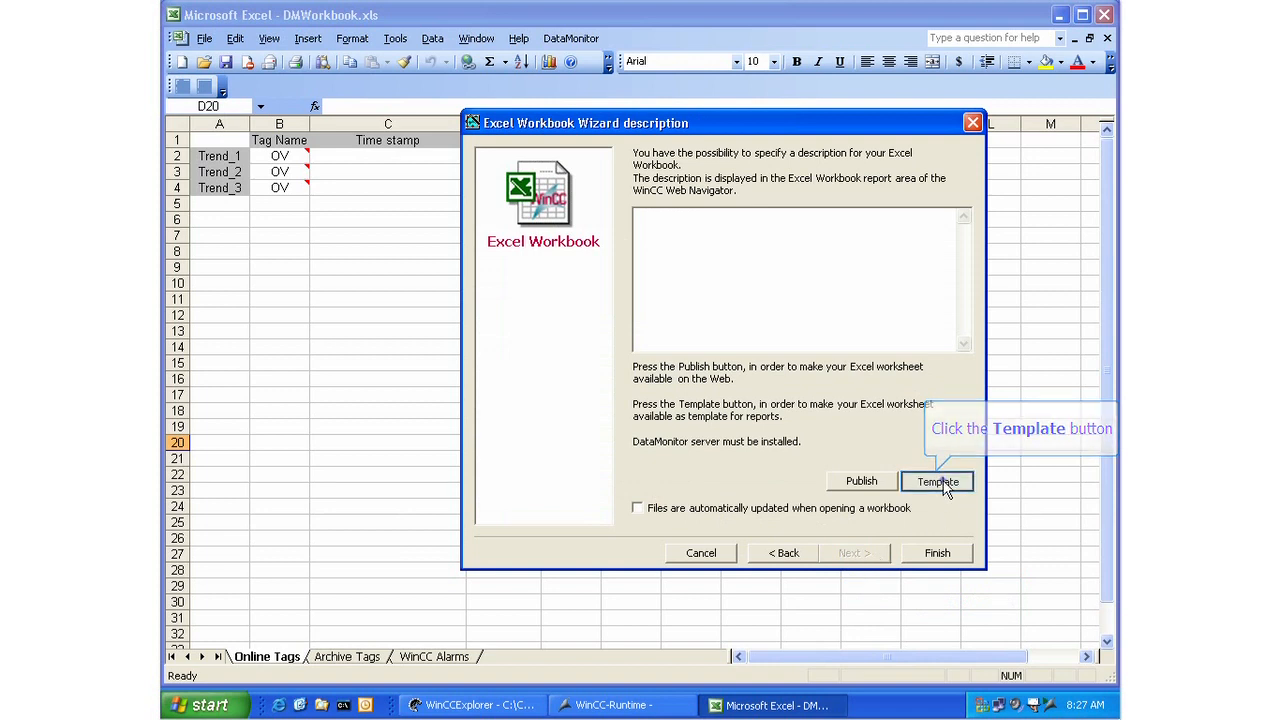
click(937, 481)
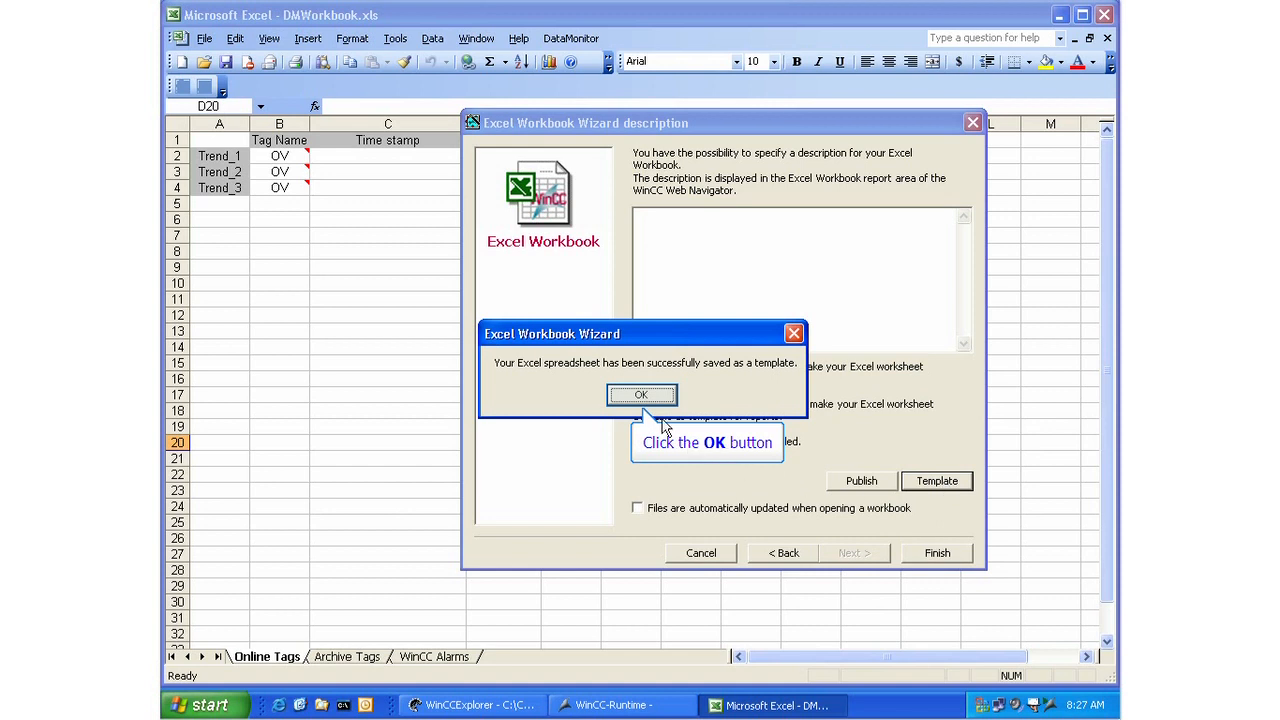
click(641, 394)
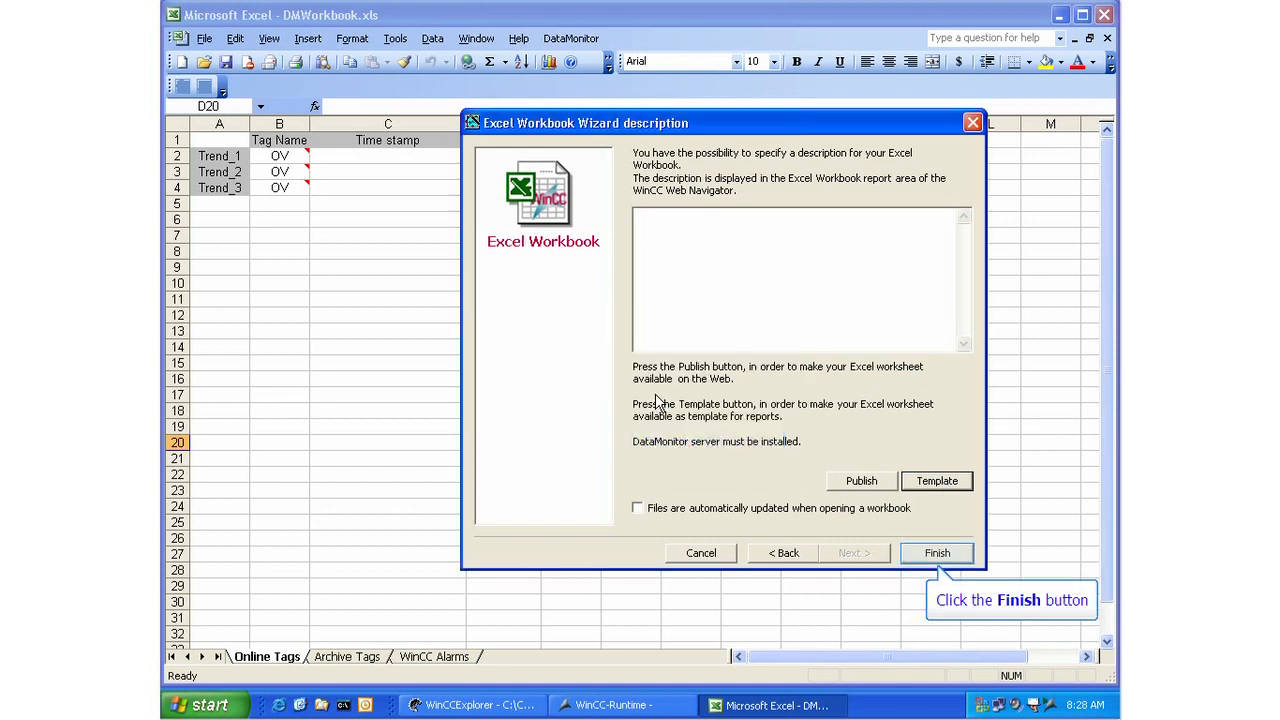
- Finish the wizard, save DMWorkbook.xls and close the workbook
click(936, 553)
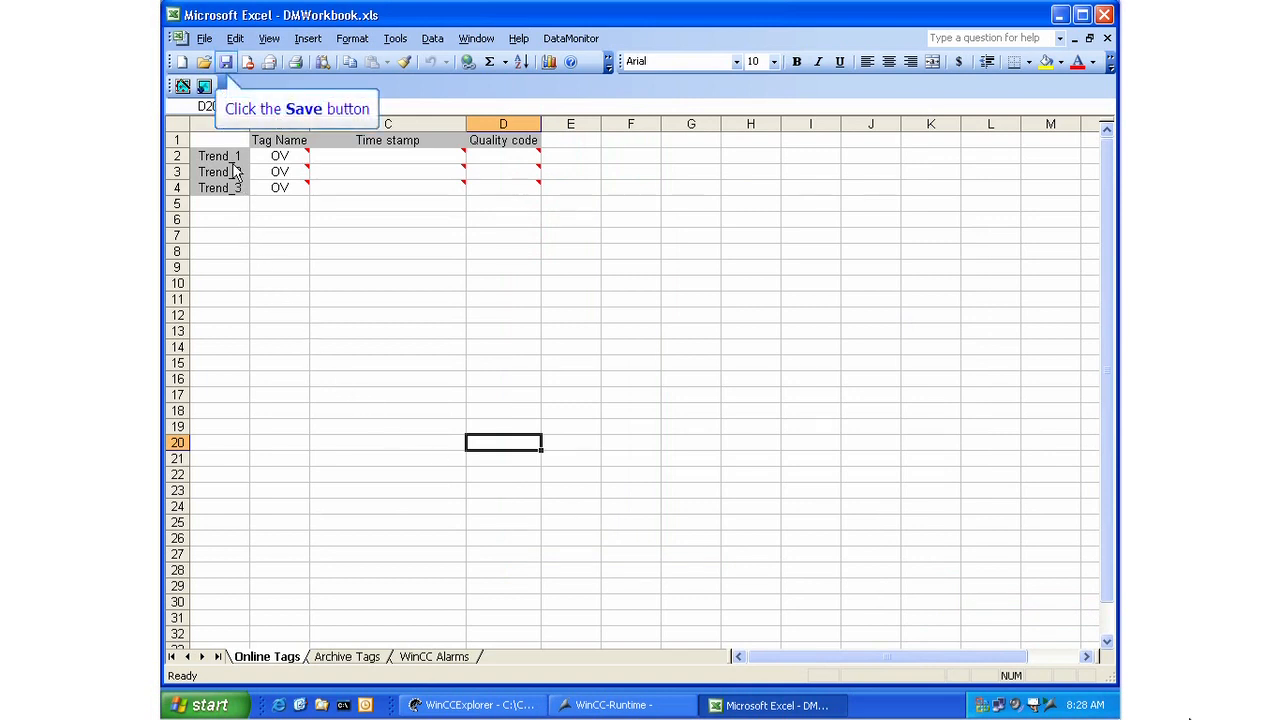
click(226, 61)
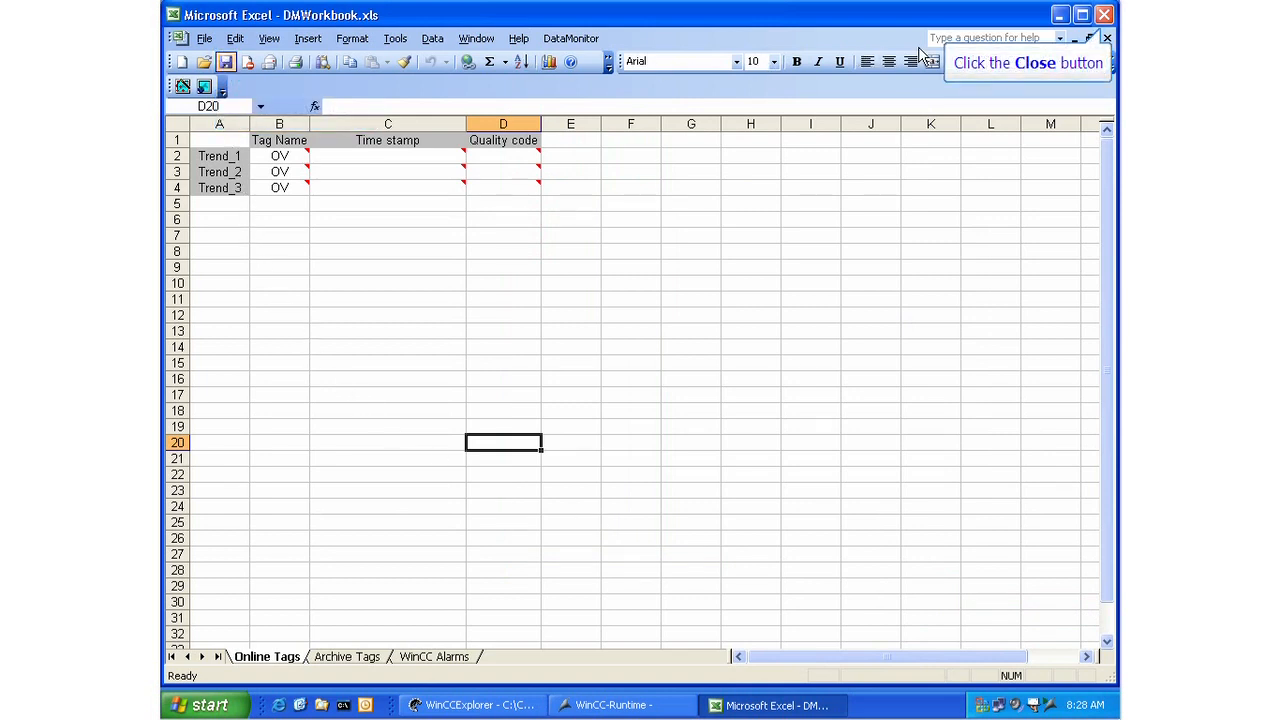
mouse_move(1104, 16)
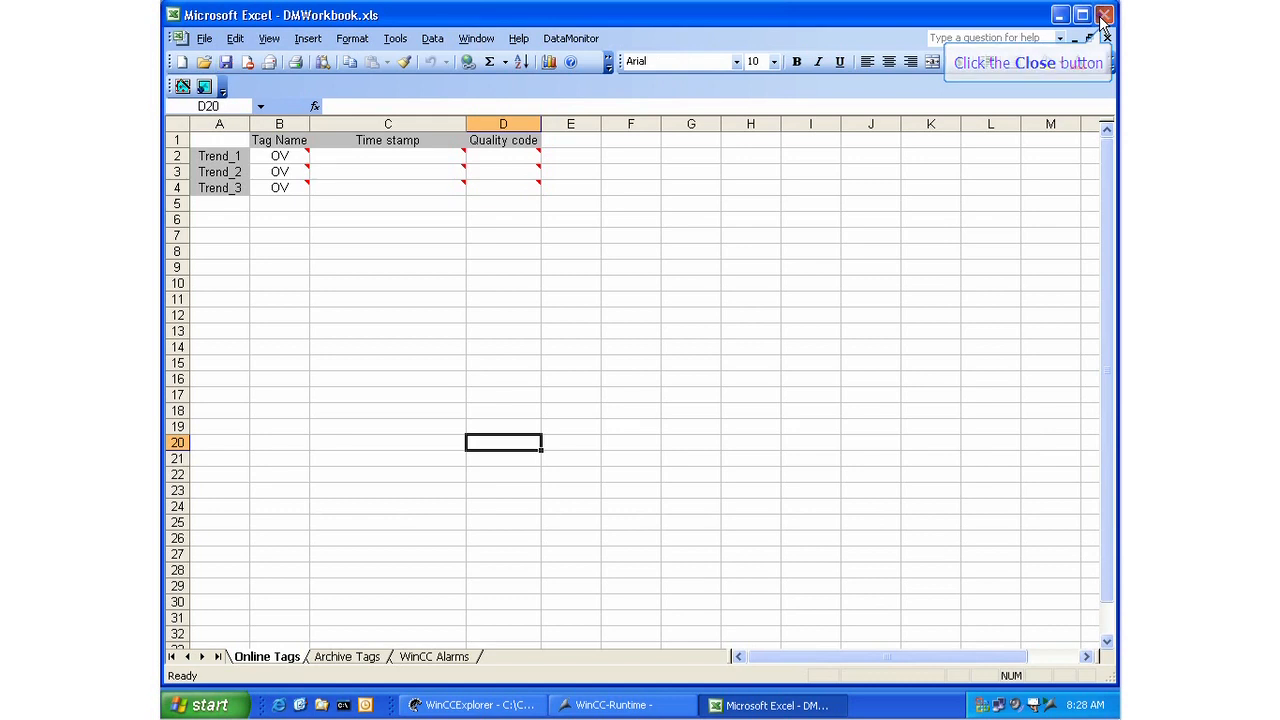
click(1105, 14)
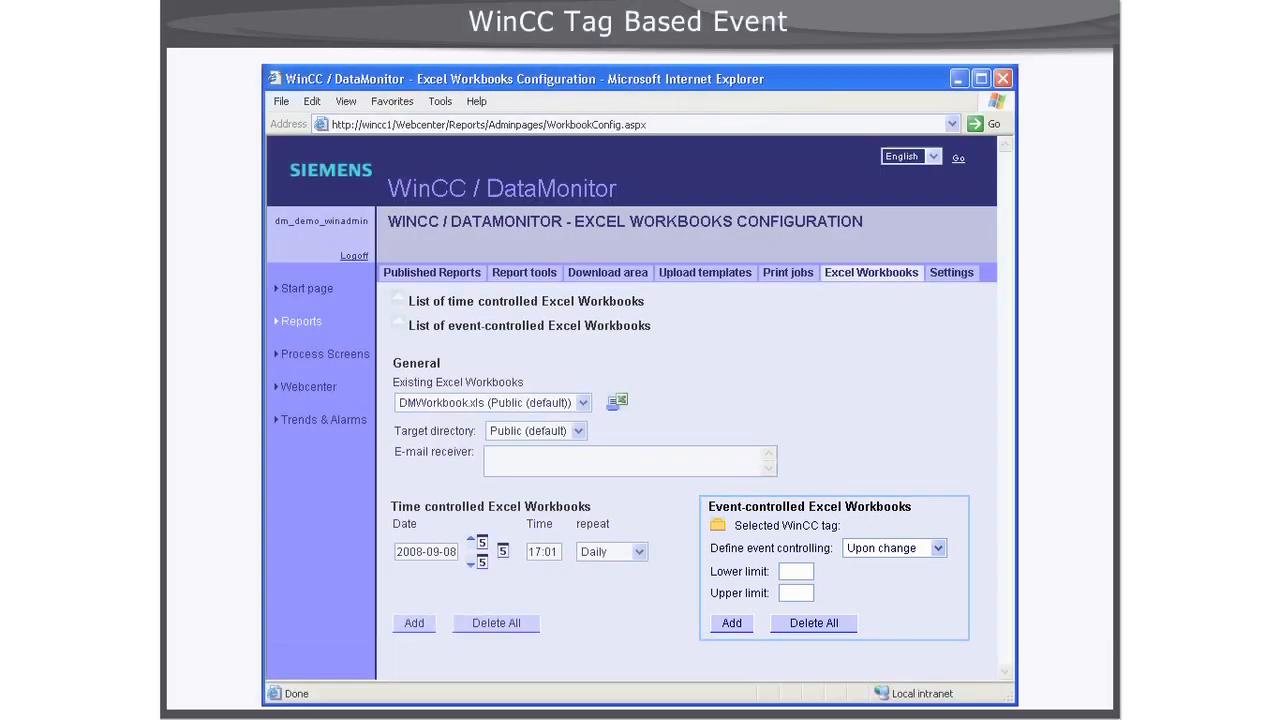
- Set event controlling to Upon change and open the WinCC tag picker for the trigger tag
click(937, 547)
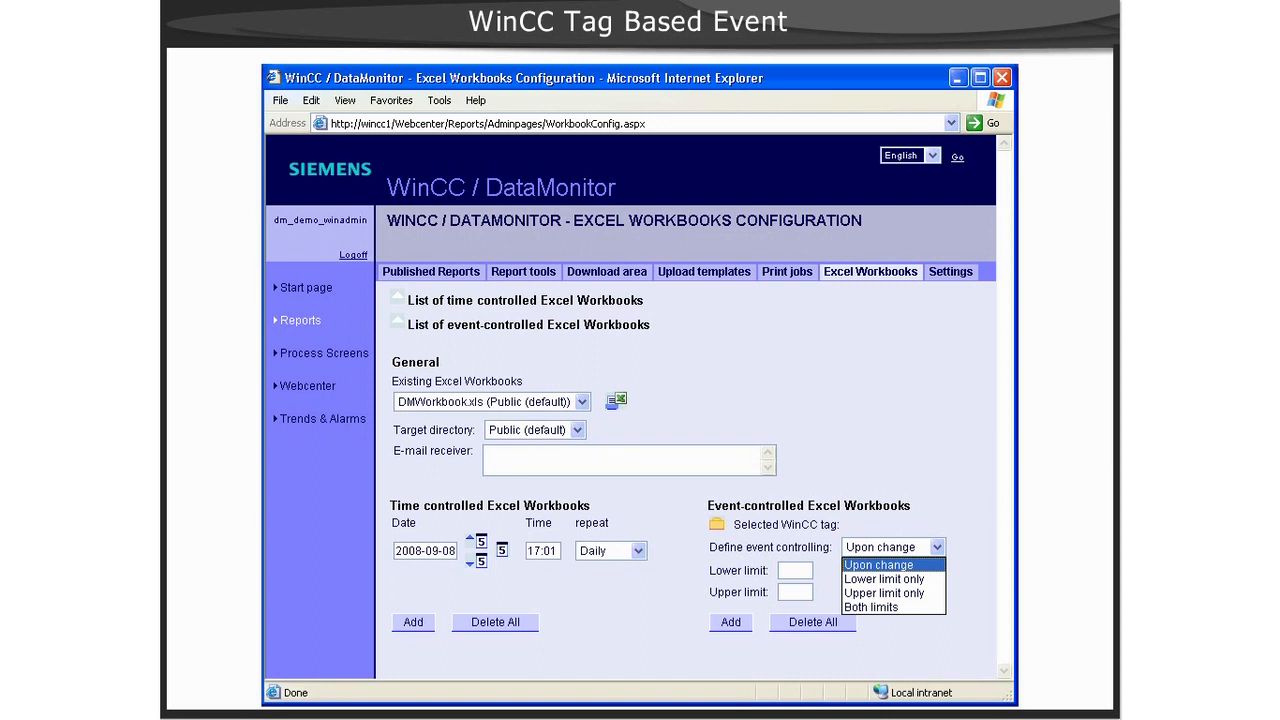
click(893, 547)
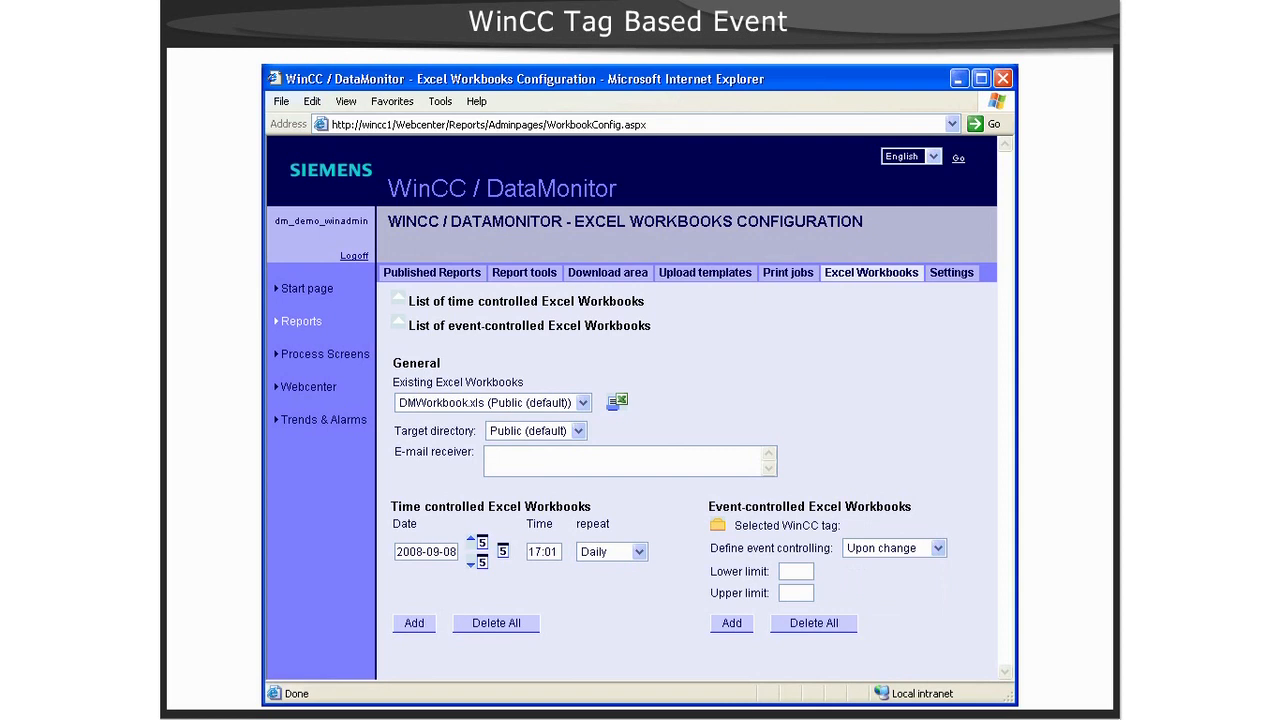
click(712, 525)
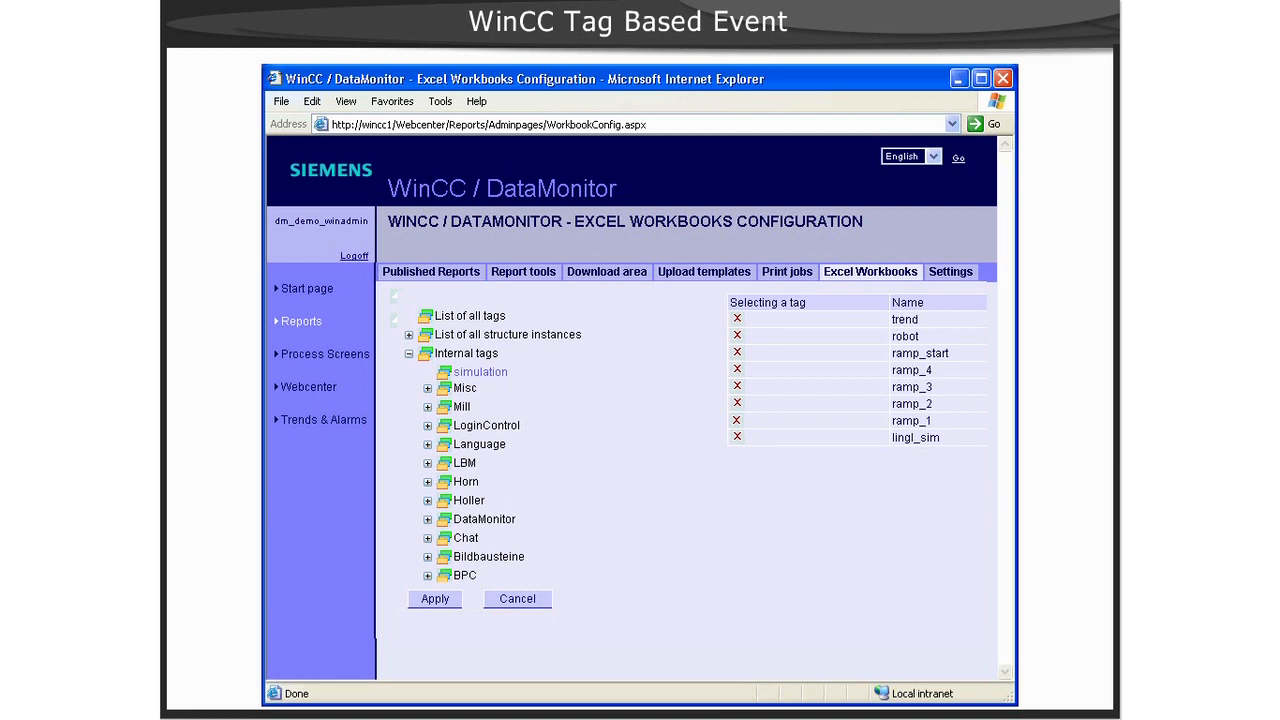
- Pick simulation tag ramp_1 as the trigger and manually create a report from DMWorkbook.xls
click(479, 371)
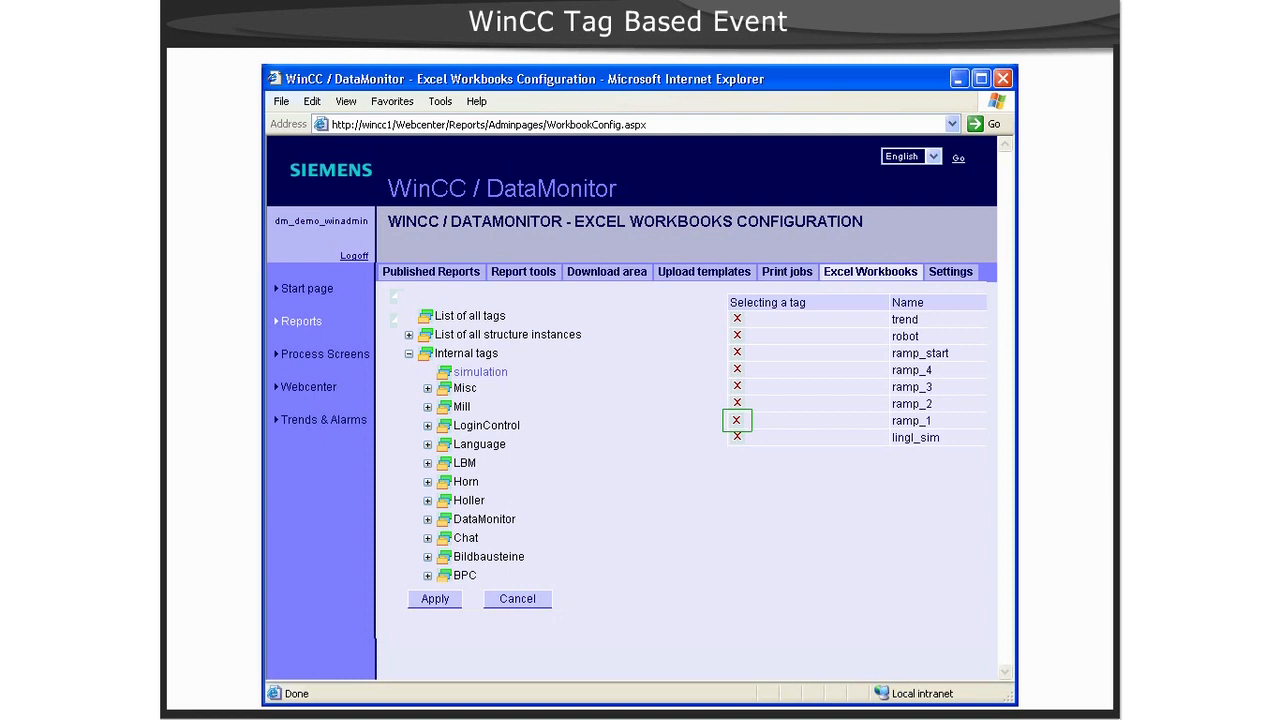
click(737, 420)
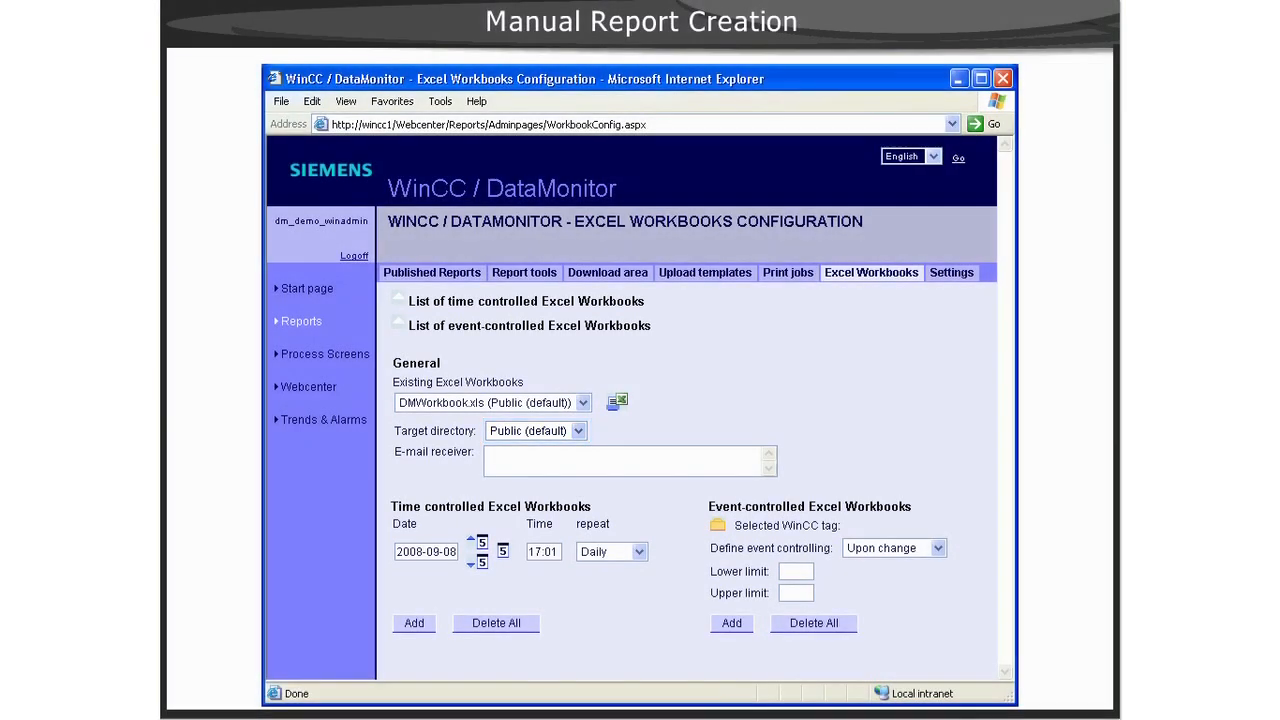
click(616, 401)
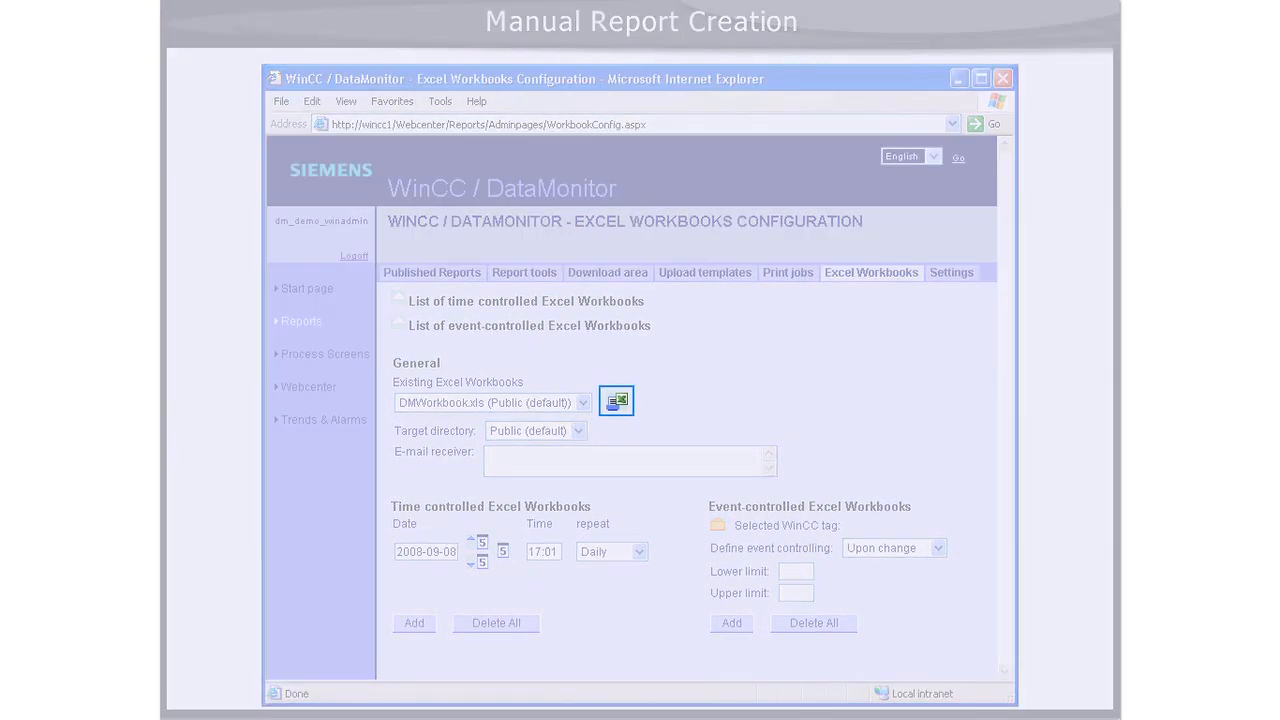